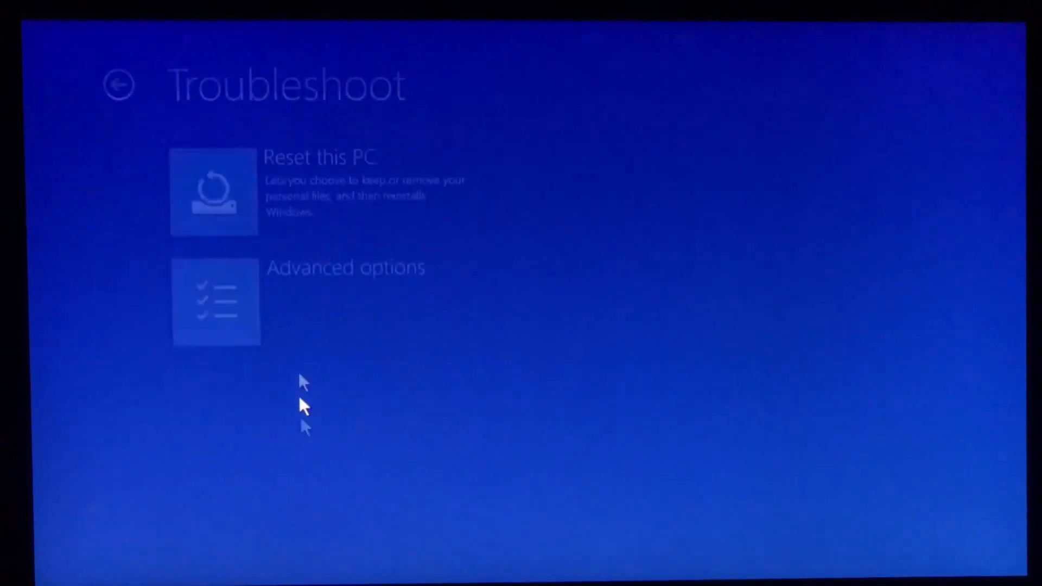
Step: Enter Advanced options and launch an administrator Command Prompt at X:\Windows\System32
{"action": "left_click", "coordinate": [216, 302]}
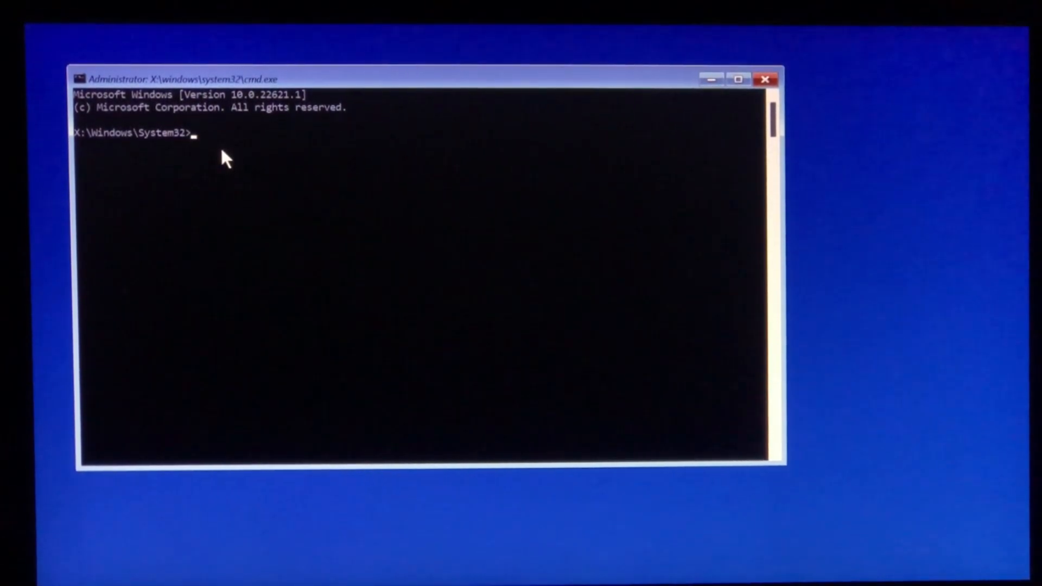
Step: Run sfc /scannow to repair corrupt system files, then begin the chkdsk command
{"action": "type", "text": "sfc /scannow"}
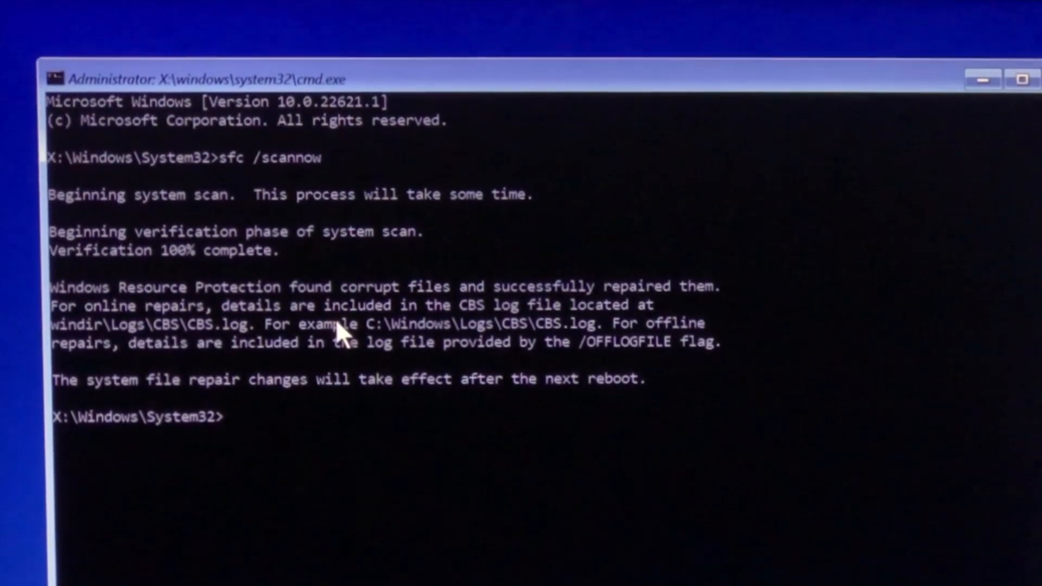
{"action": "type", "text": "chkdsk /f"}
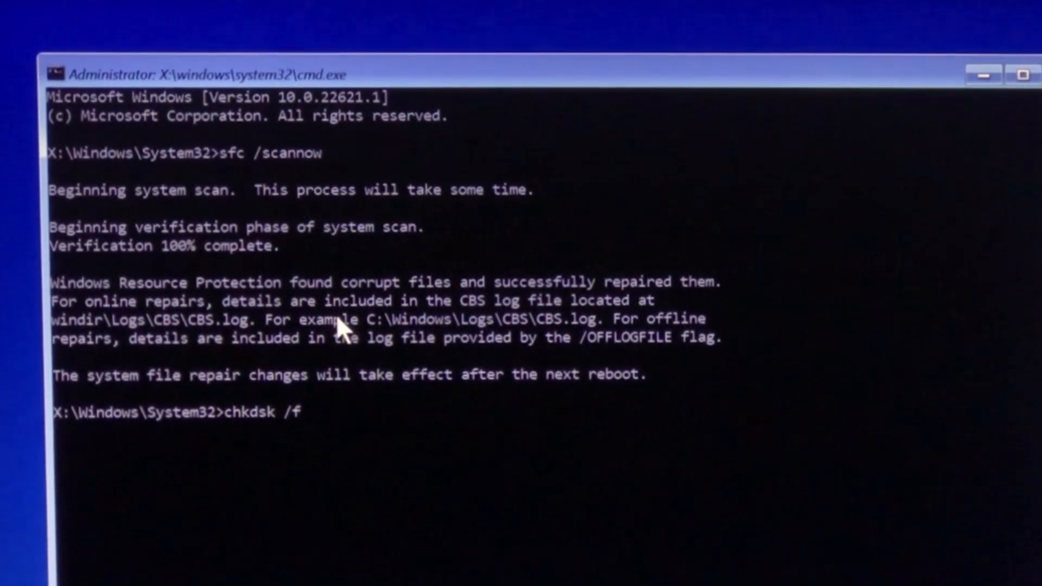
Step: Run chkdsk c: /f (no problems found), then close Command Prompt back to recovery options
{"action": "type", "text": "c:"}
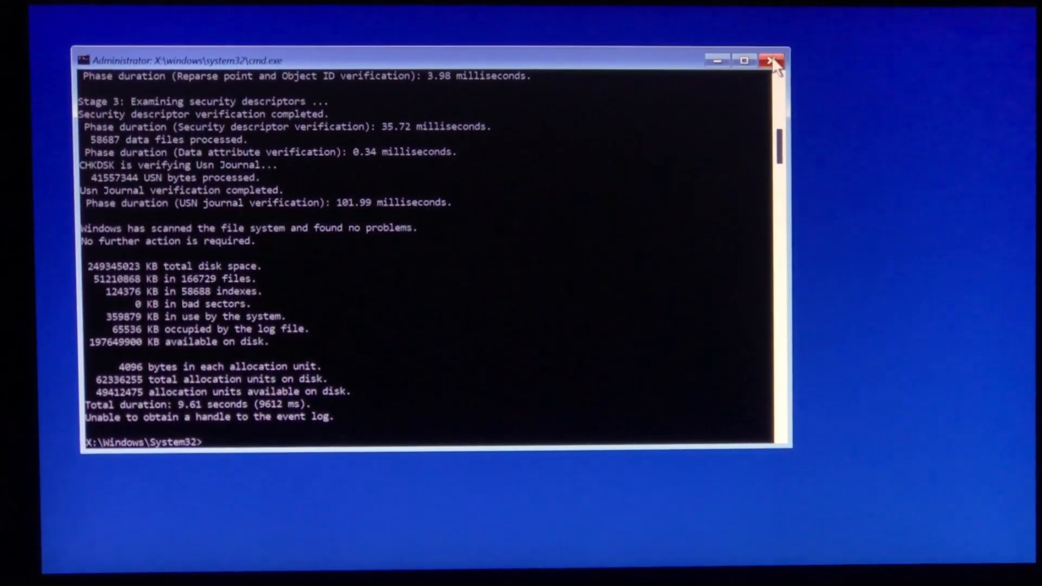
{"action": "left_click", "coordinate": [772, 61]}
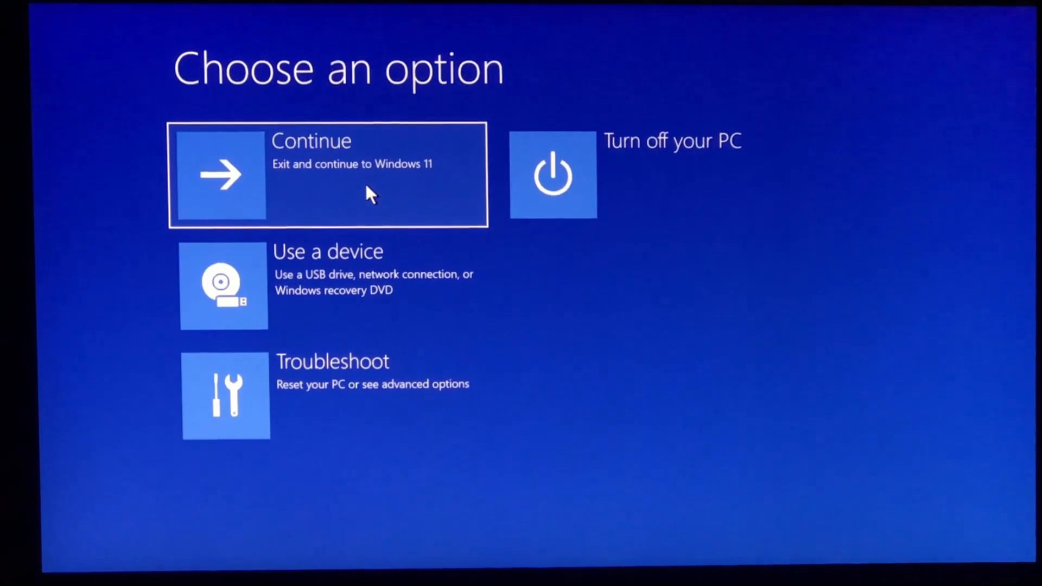